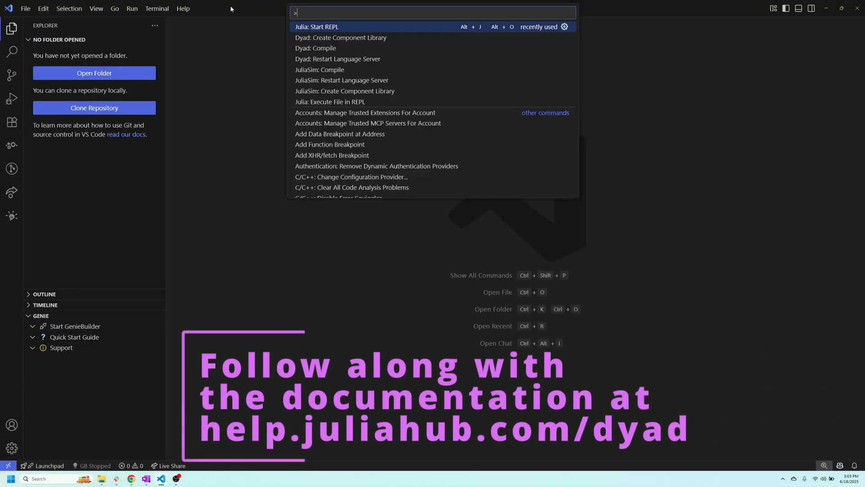
Create a Dyad component library named DemoComponents in the Dyad Components folder on the Desktop
{"action": "type", "text": "dyad"}
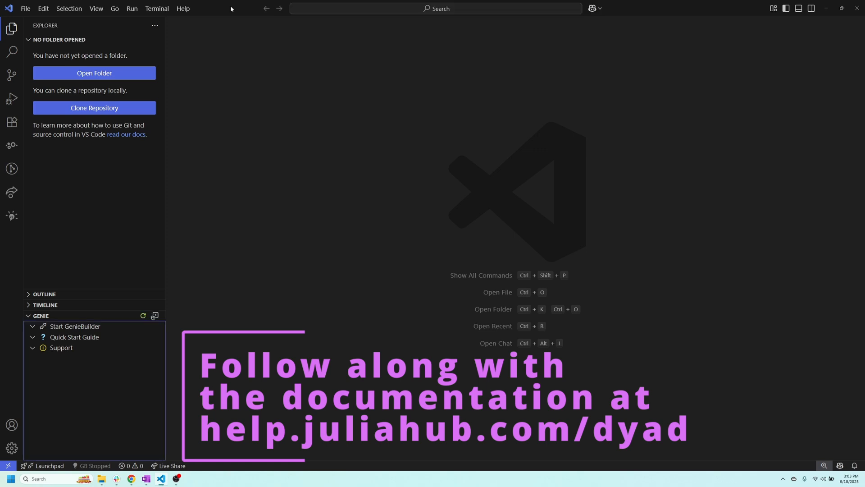
{"action": "type", "text": "Demo"}
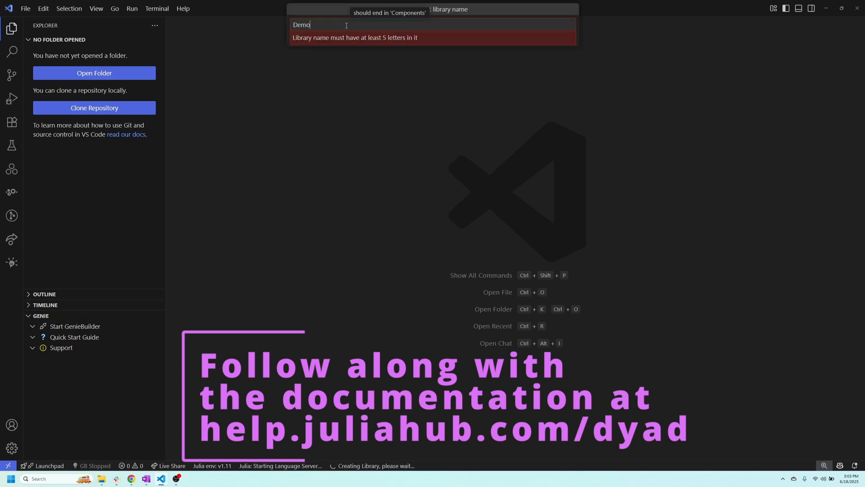
{"action": "type", "text": "Components"}
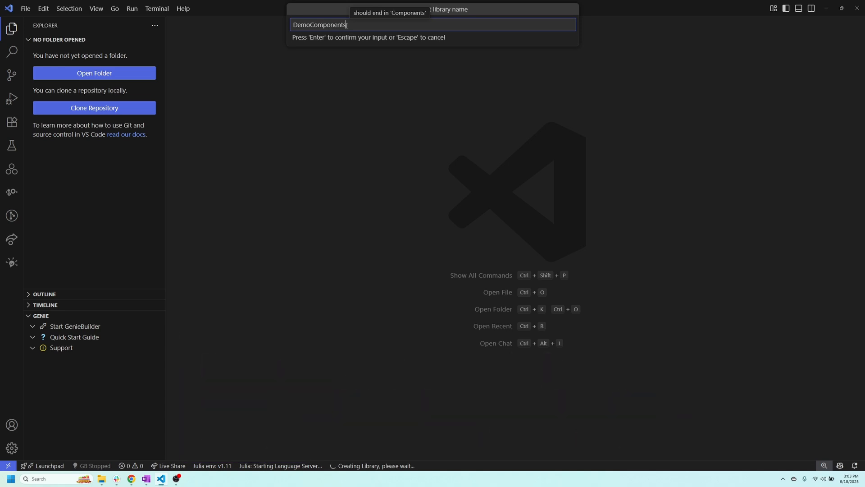
{"action": "key", "text": "Enter"}
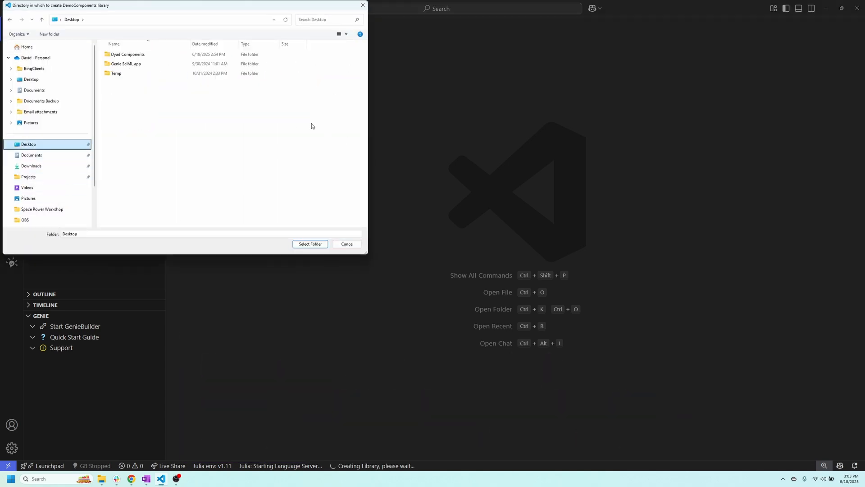
{"action": "left_click", "coordinate": [127, 54]}
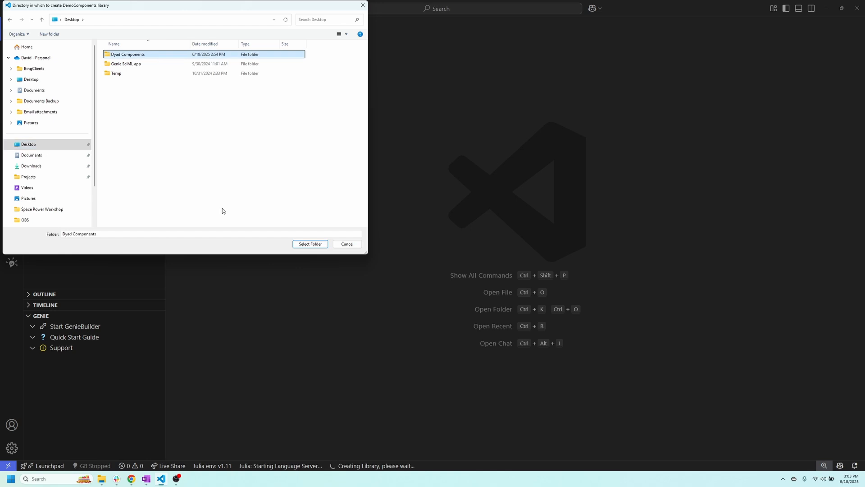
{"action": "left_click", "coordinate": [310, 244]}
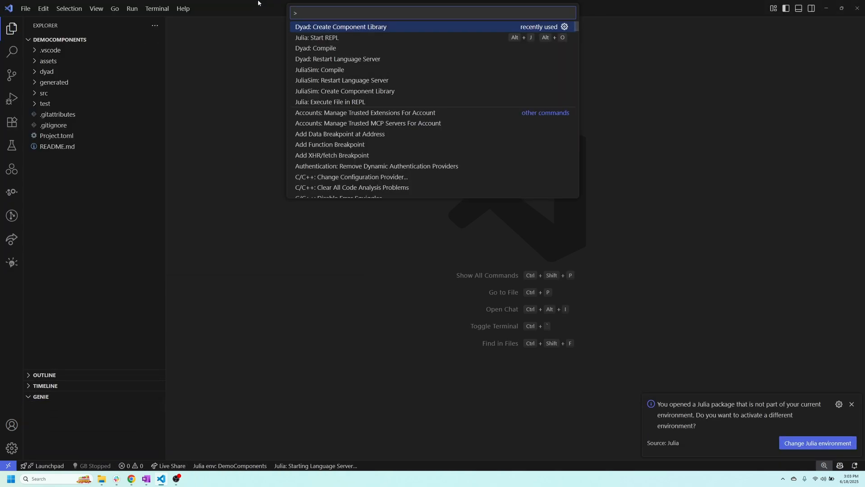
Start a Julia REPL, instantiate and test DemoComponents in package mode, then return to the julia prompt
{"action": "type", "text": "julia"}
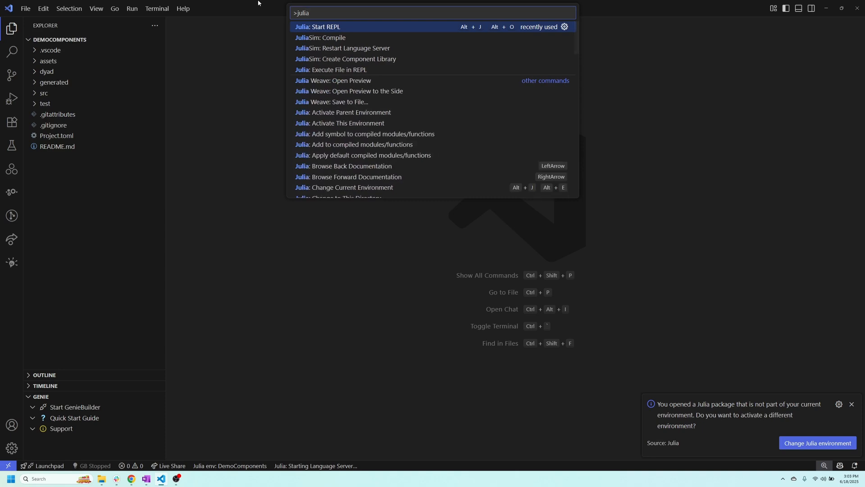
{"action": "left_click", "coordinate": [317, 26]}
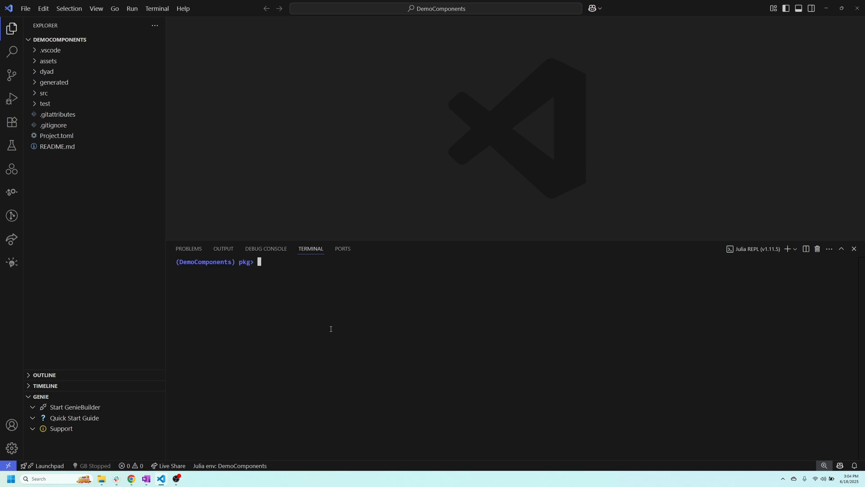
{"action": "type", "text": "instantiate"}
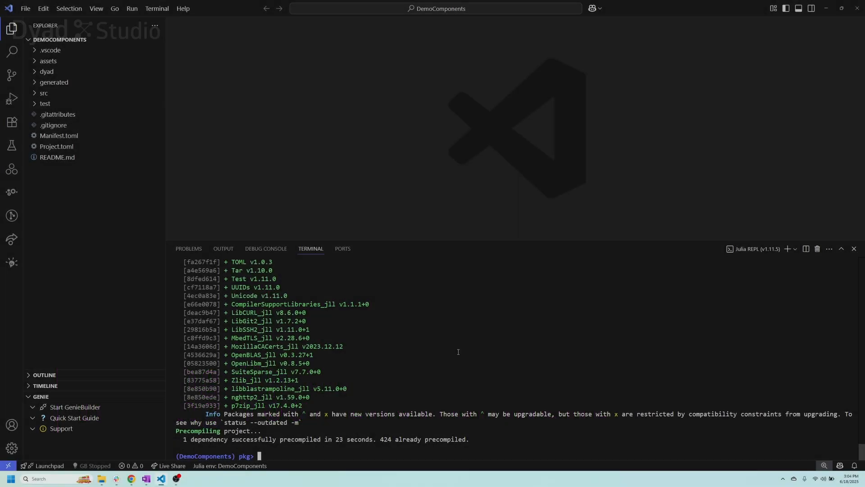
{"action": "type", "text": "test"}
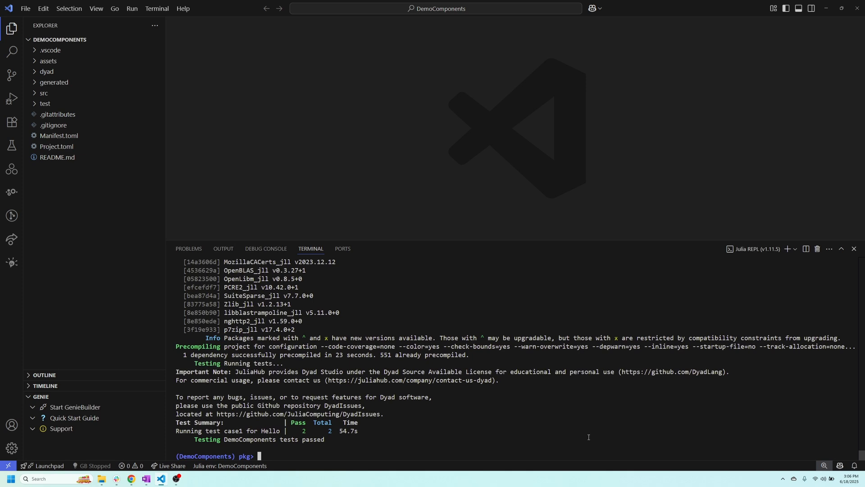
{"action": "key", "text": "backspace"}
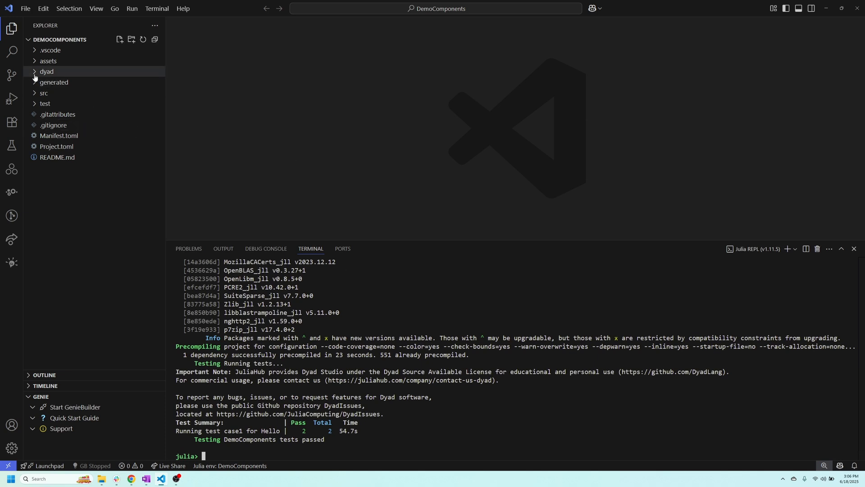
Open hello.dyad from the dyad folder in the editor
{"action": "left_click", "coordinate": [47, 71]}
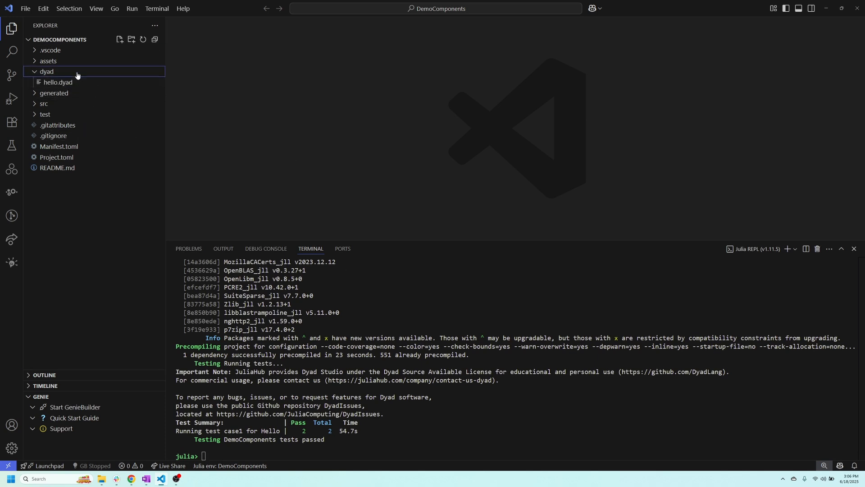
{"action": "double_click", "coordinate": [58, 82]}
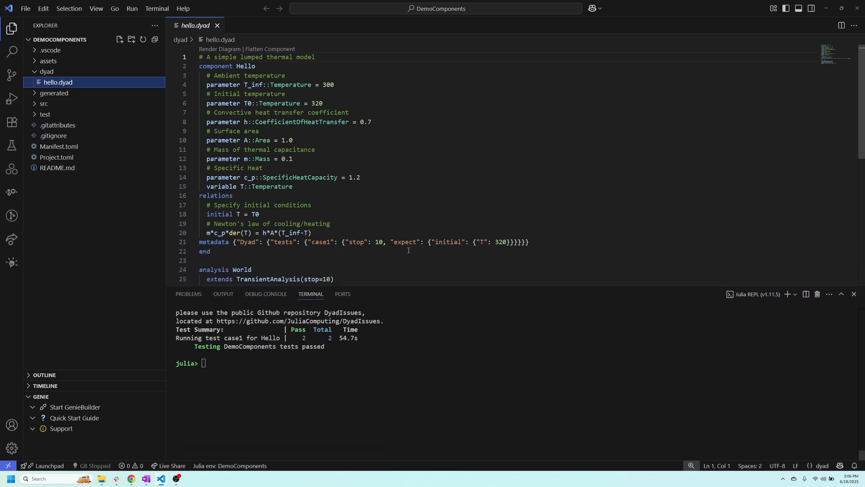
Load DemoComponents and run result = World() in the REPL
{"action": "type", "text": "using D"}
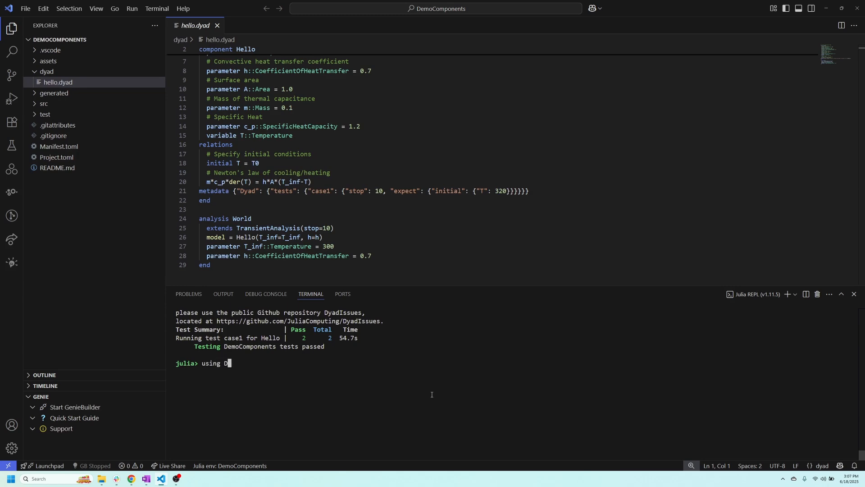
{"action": "type", "text": "emoComponents"}
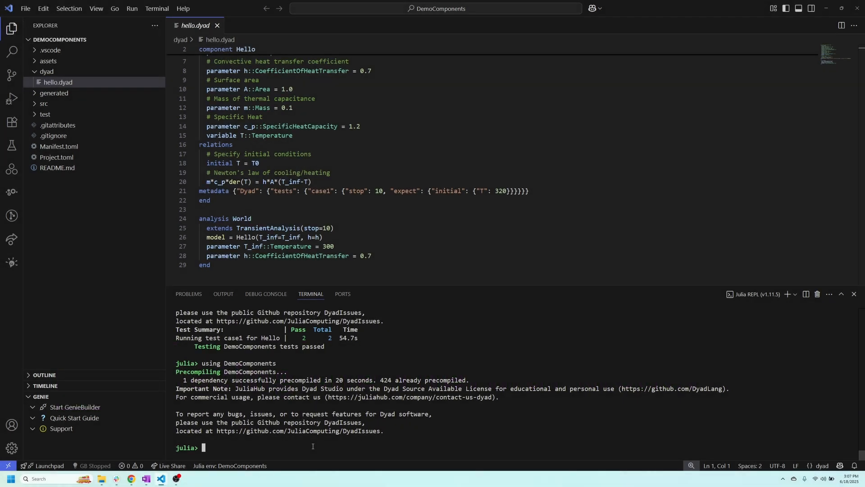
{"action": "type", "text": "result"}
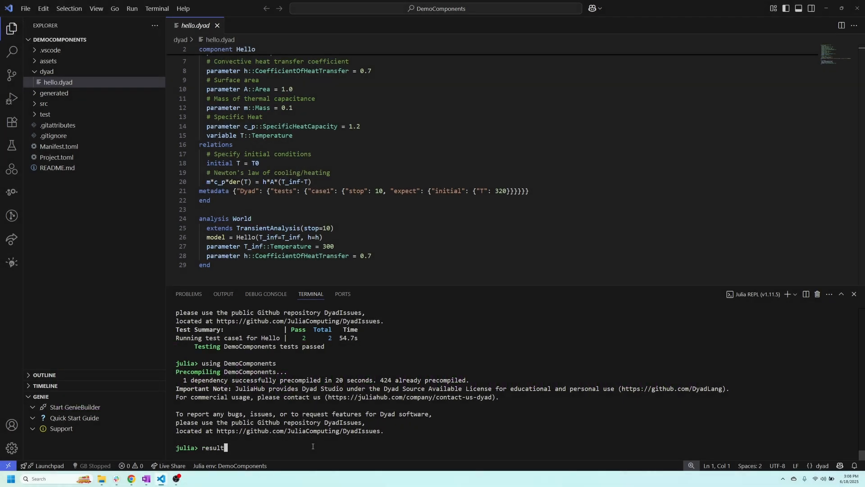
{"action": "type", "text": "= Wo"}
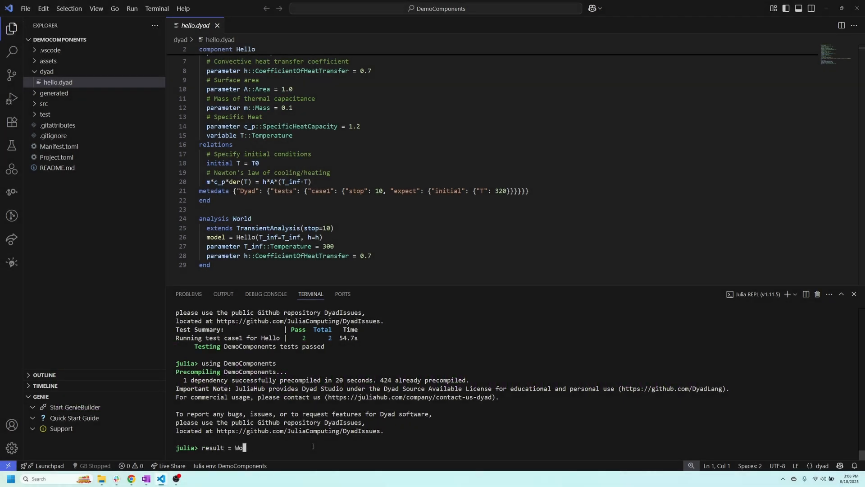
{"action": "type", "text": "rld()"}
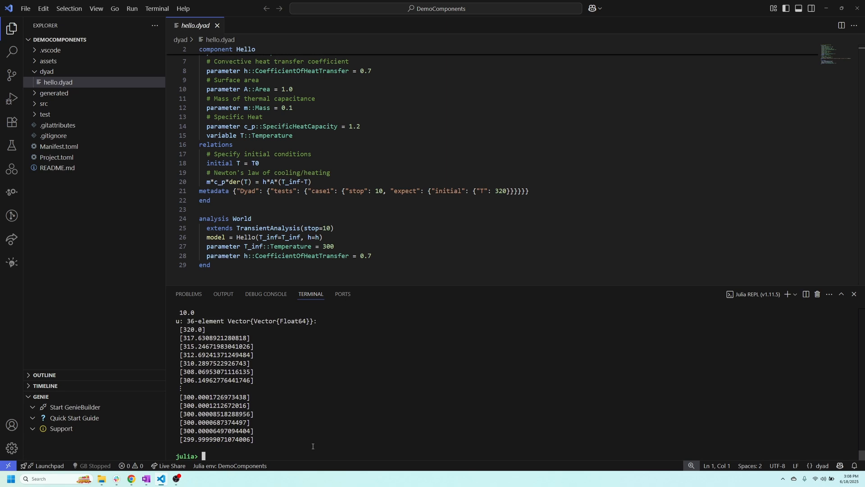
Load Plots and plot result, showing T cooling from 320 to 300 over 10 seconds
{"action": "type", "text": "using Plots"}
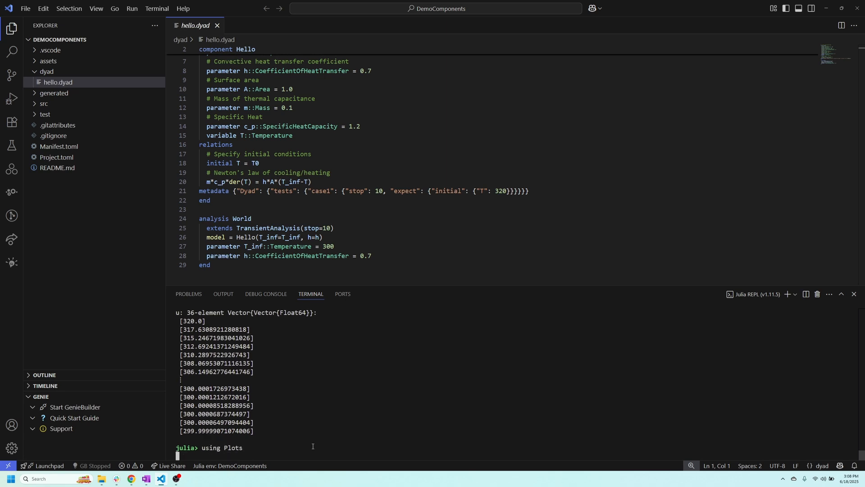
{"action": "type", "text": "plot"}
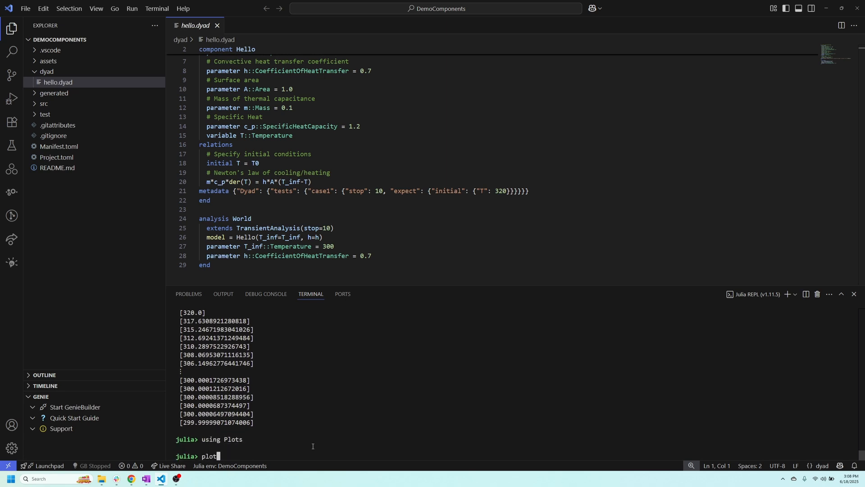
{"action": "type", "text": "(result)"}
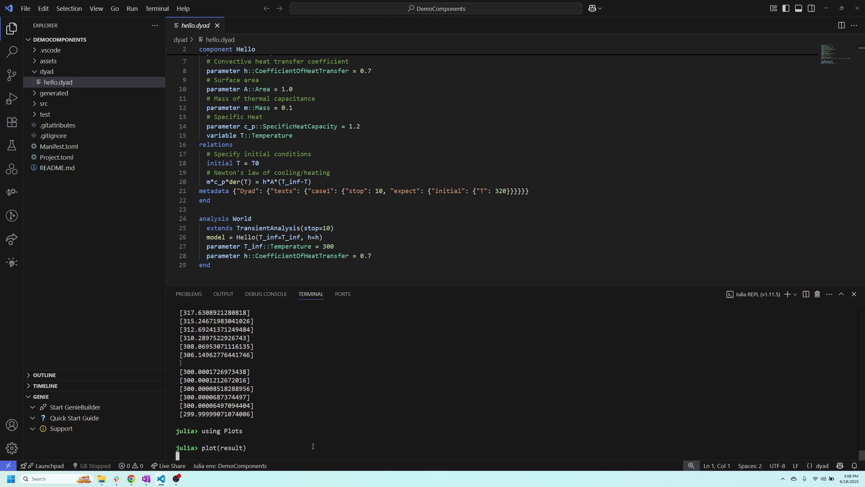
{"action": "key", "text": "enter"}
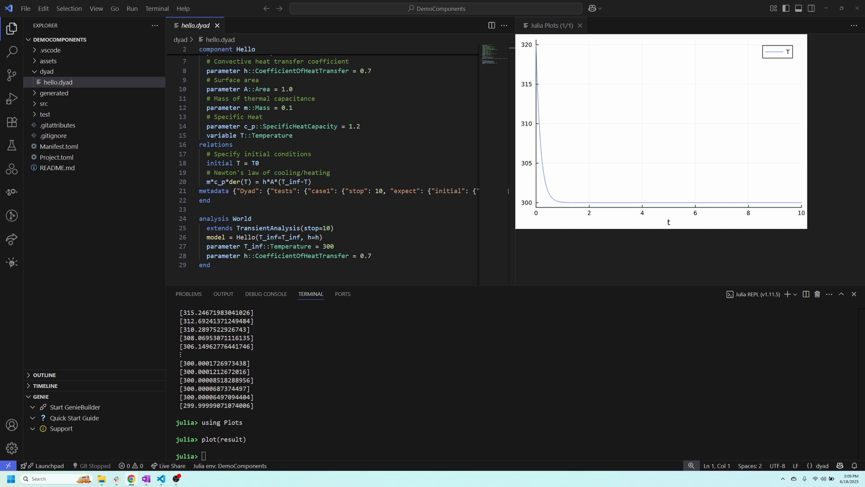
Plot World with T_inf=400 and h=0.2, then load DyadInterface
{"action": "type", "text": "plot(World(T_inf=400, h=0.2))"}
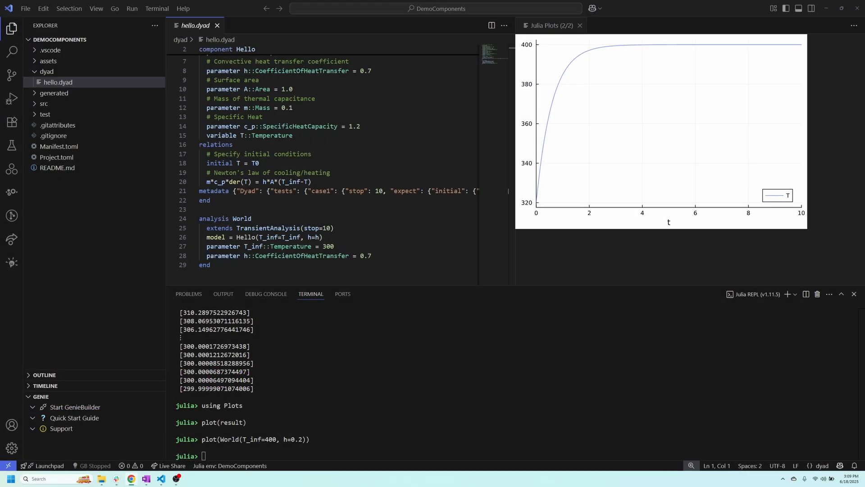
{"action": "type", "text": "using DyadInterface"}
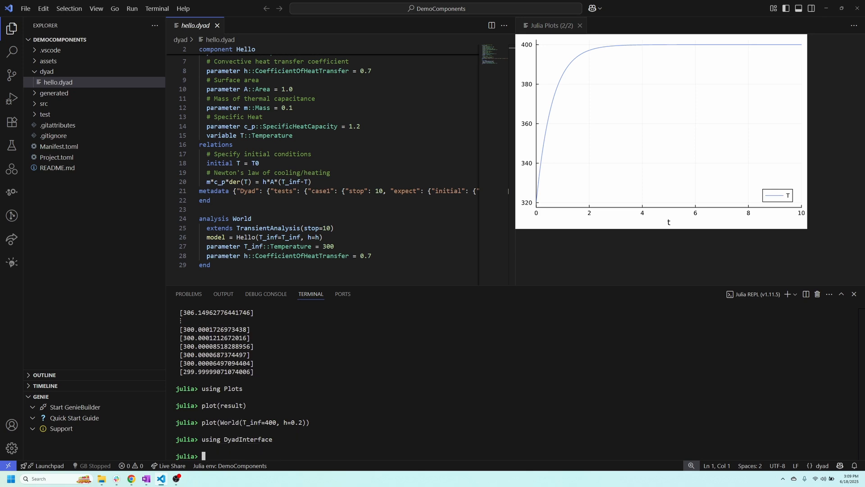
{"action": "mouse_move", "coordinate": [451, 395]}
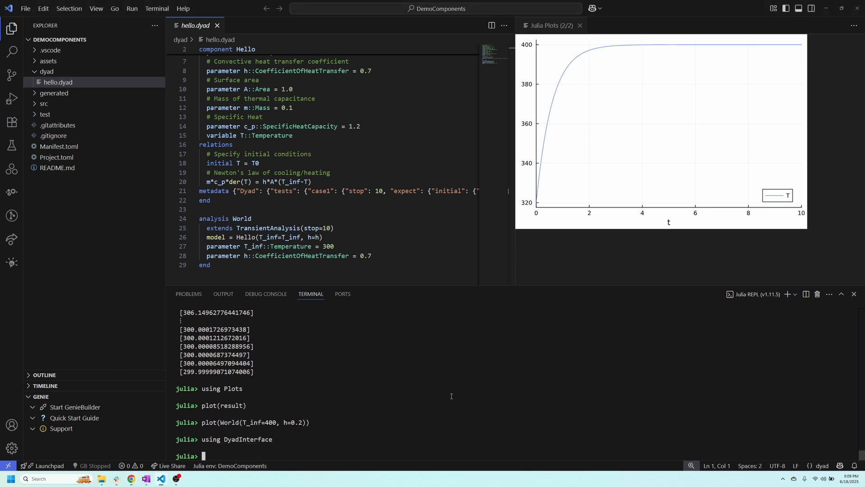
List the result's artifacts, extract its SimulationSolutionTable as table, and load Pkg
{"action": "type", "text": "artifacts(result)"}
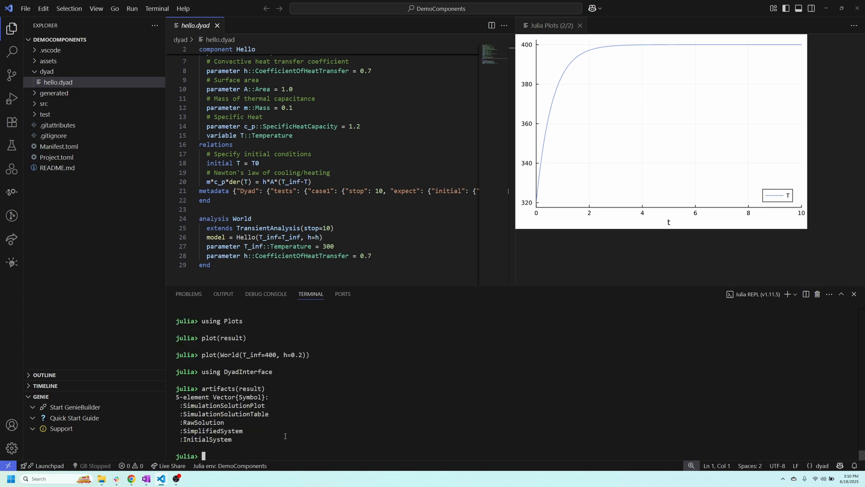
{"action": "mouse_move", "coordinate": [286, 421]}
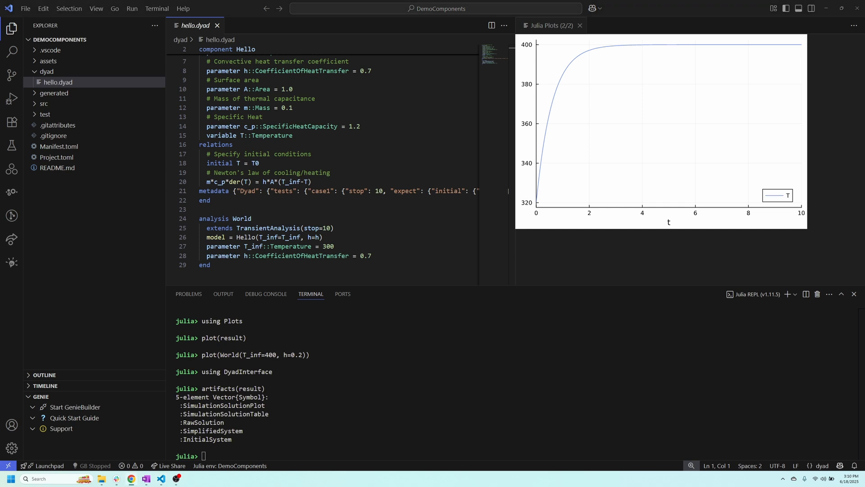
{"action": "type", "text": "table = artifacts(result, :SimulationSolutionTable)"}
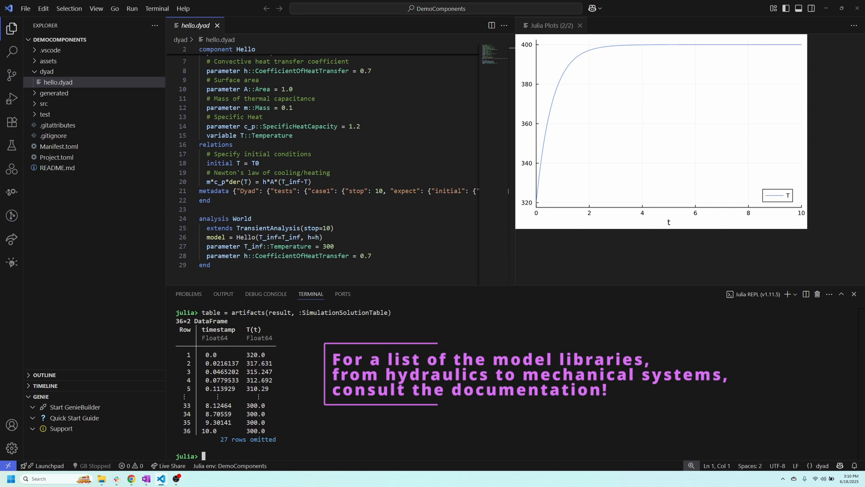
{"action": "type", "text": "using"}
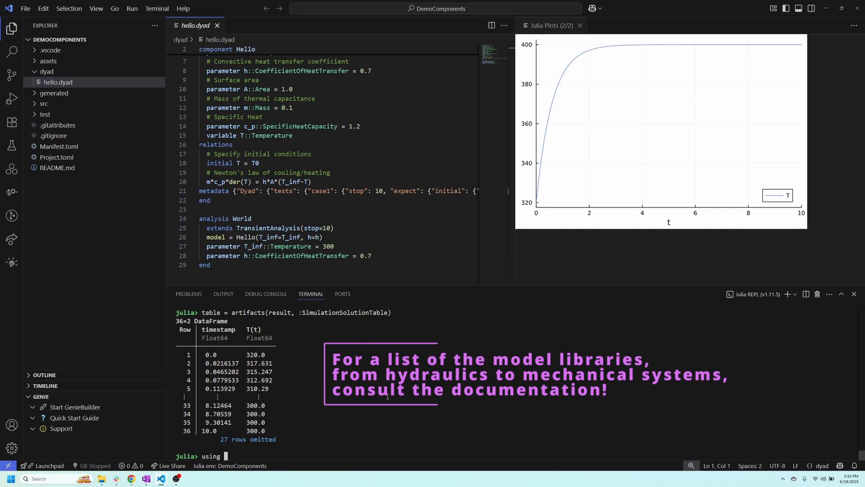
{"action": "type", "text": "Pkg"}
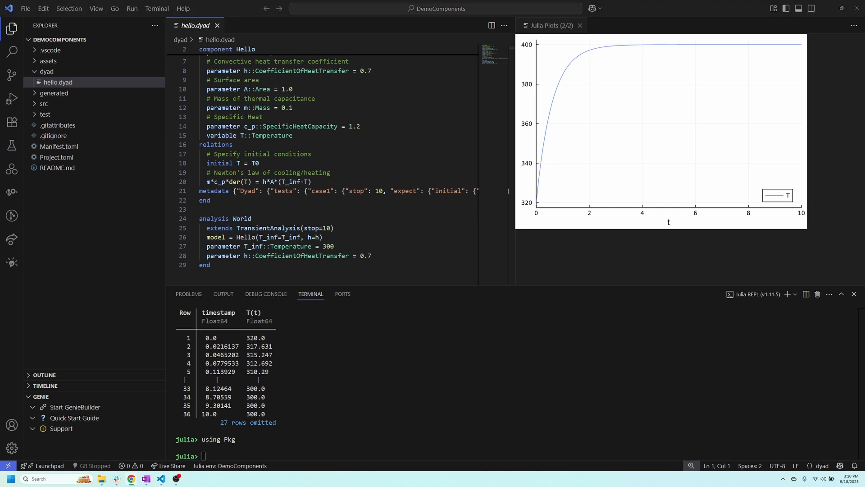
Add the ElectricalComponents package with Pkg.add and let the project precompile
{"action": "type", "text": "Pkg.add(\"ElectricalComponents\")"}
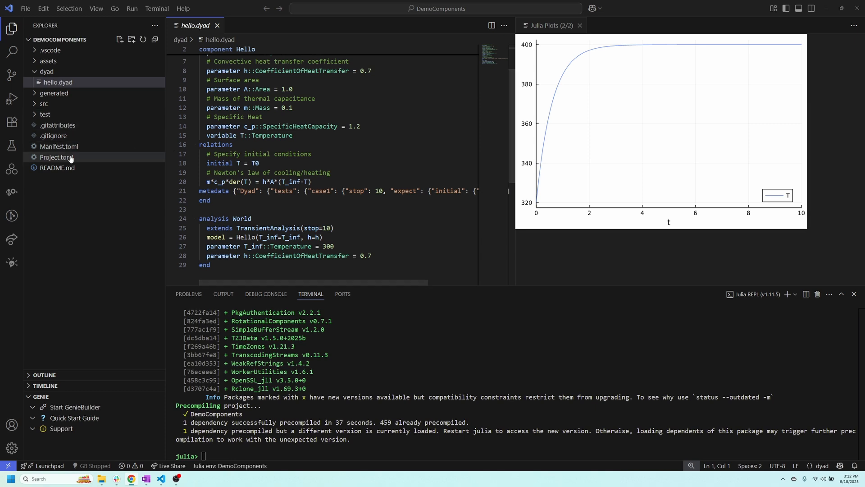
Expand the generated folder to list its compiled Julia files
{"action": "left_click", "coordinate": [47, 71]}
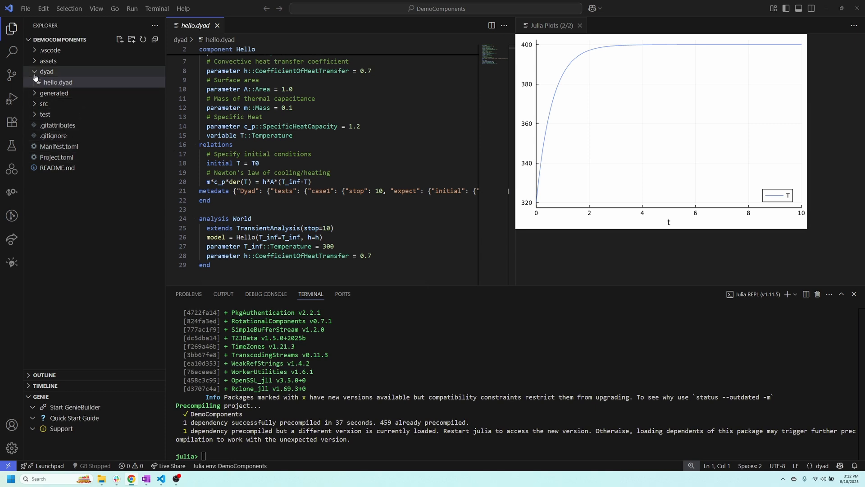
{"action": "left_click", "coordinate": [54, 93]}
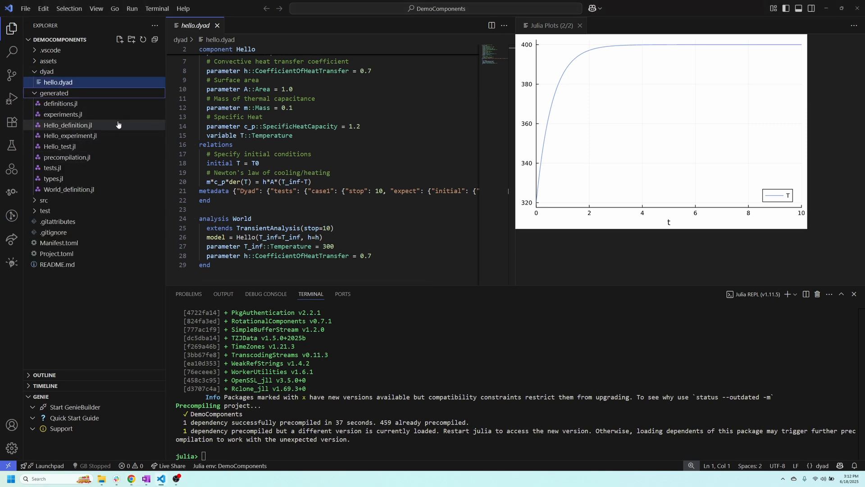
{"action": "mouse_move", "coordinate": [59, 103]}
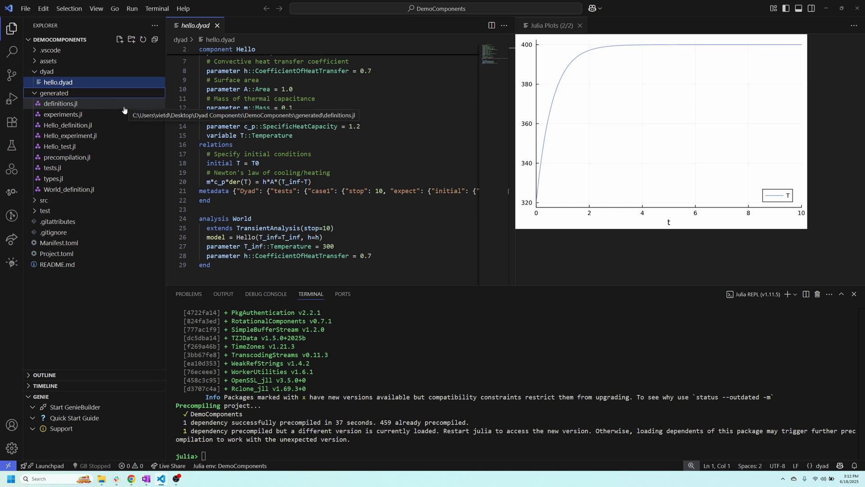
{"action": "mouse_move", "coordinate": [127, 137]}
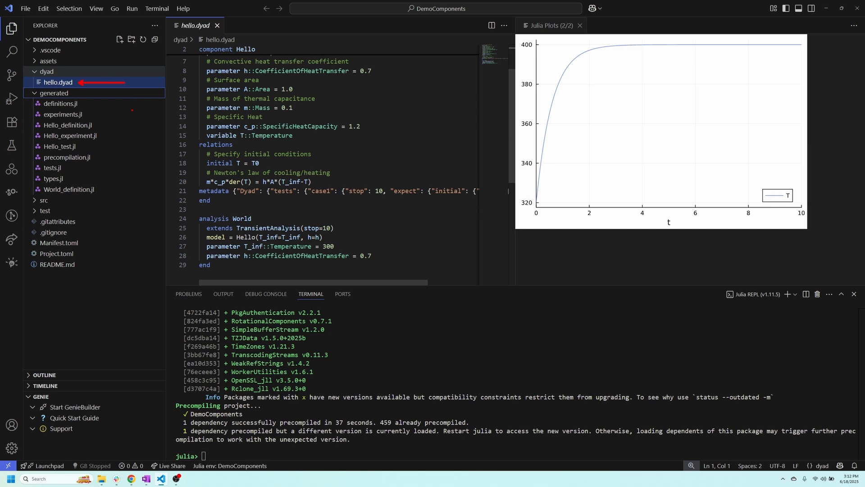
{"action": "mouse_move", "coordinate": [58, 82]}
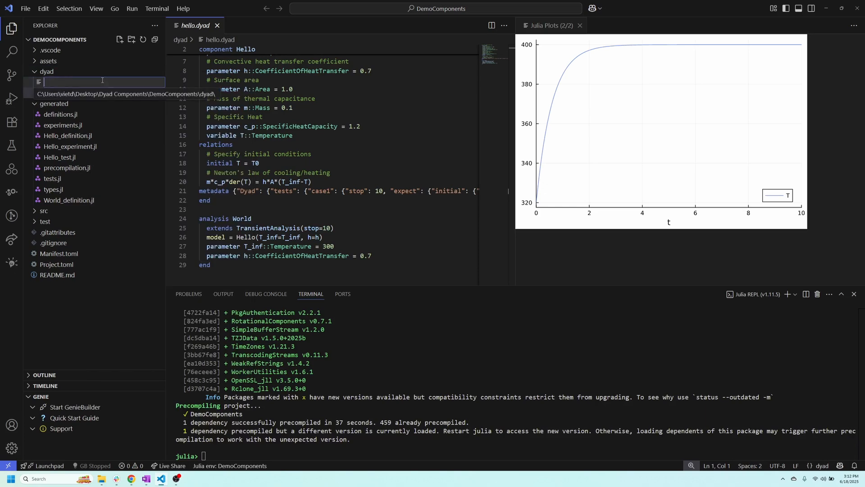
Name the new file rlc.dyad for the RLC component and SimRLC analysis
{"action": "type", "text": "rlc"}
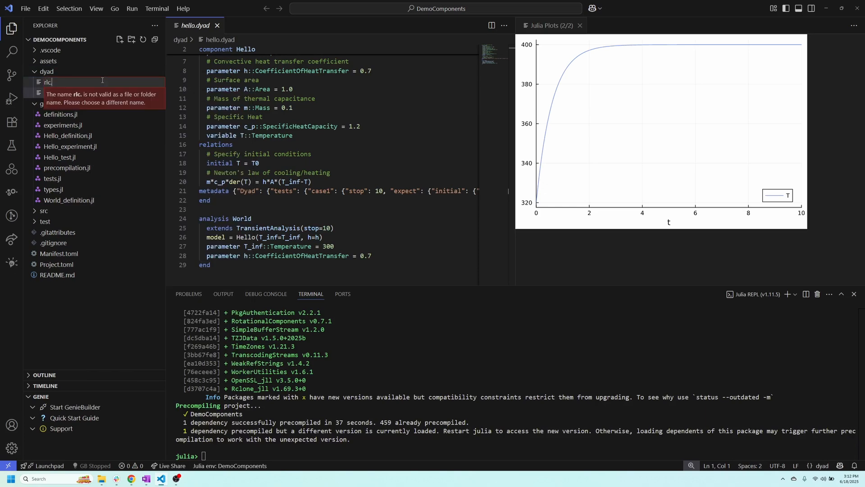
{"action": "type", "text": ".dyad"}
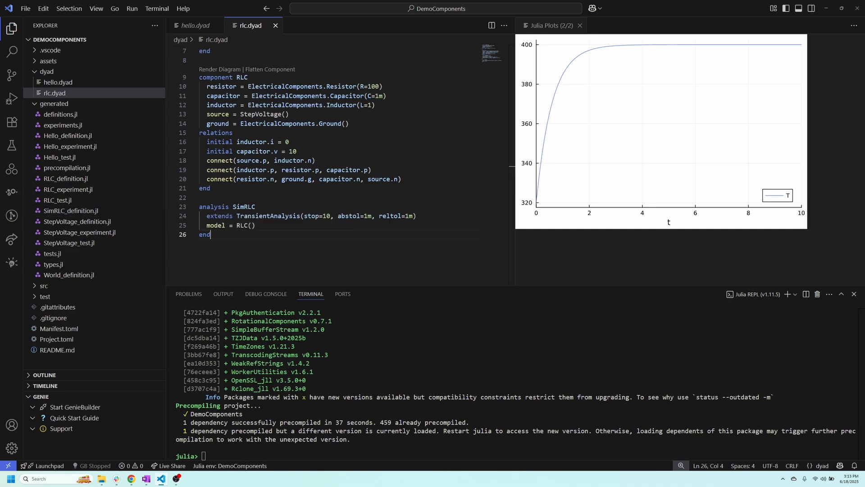
Run result = SimRLC() and plot the capacitor voltage and inductor current
{"action": "double_click", "coordinate": [240, 207]}
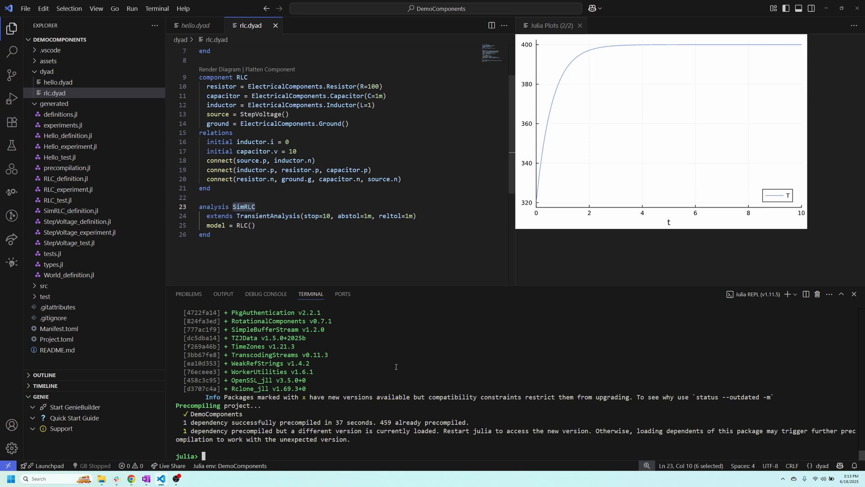
{"action": "type", "text": "result"}
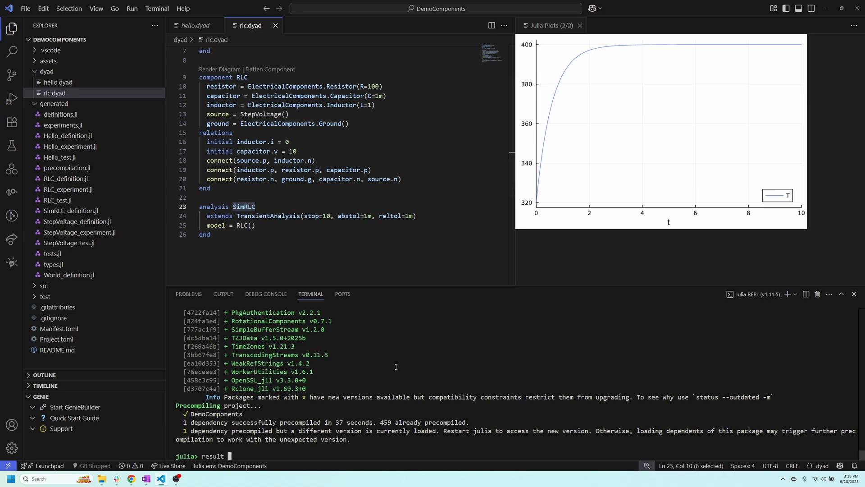
{"action": "type", "text": "= SimRL"}
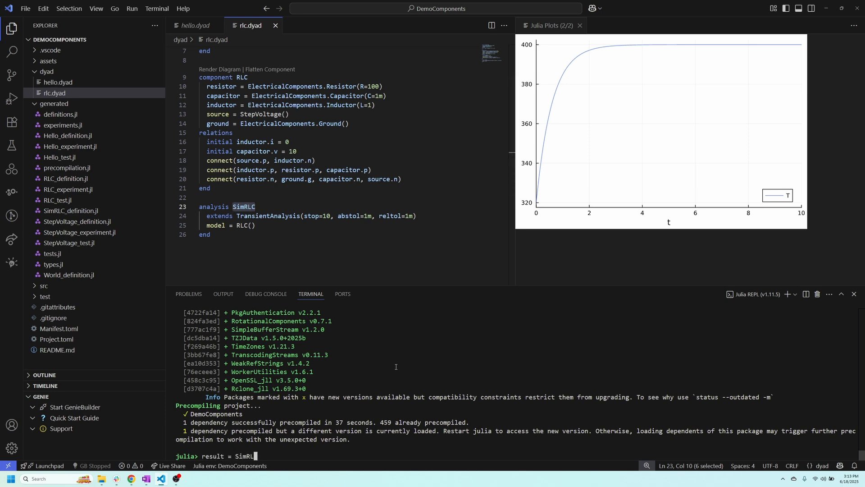
{"action": "type", "text": "()"}
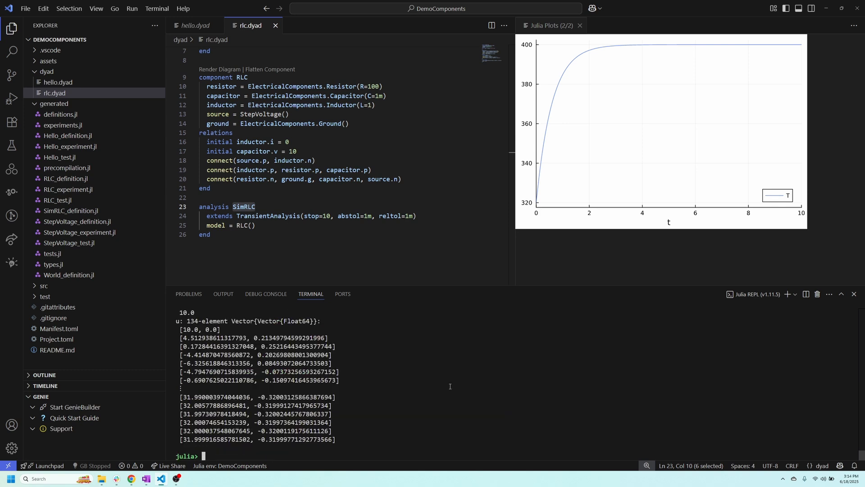
{"action": "type", "text": "plot(res"}
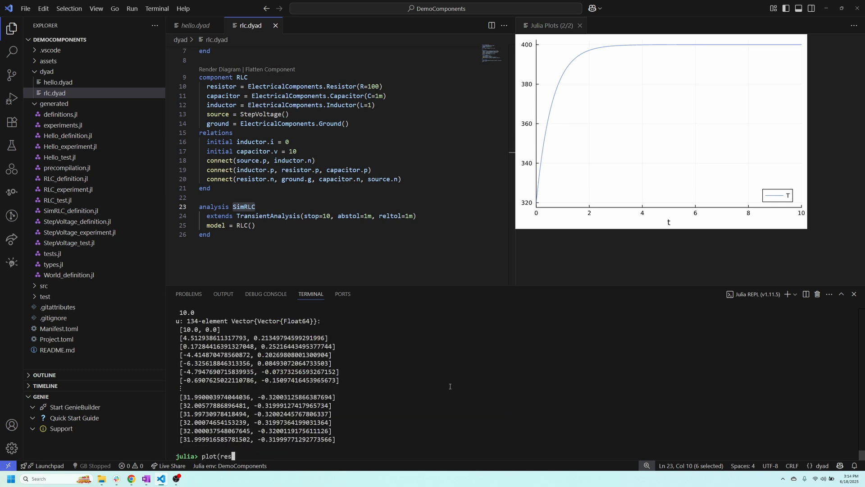
{"action": "type", "text": "ults"}
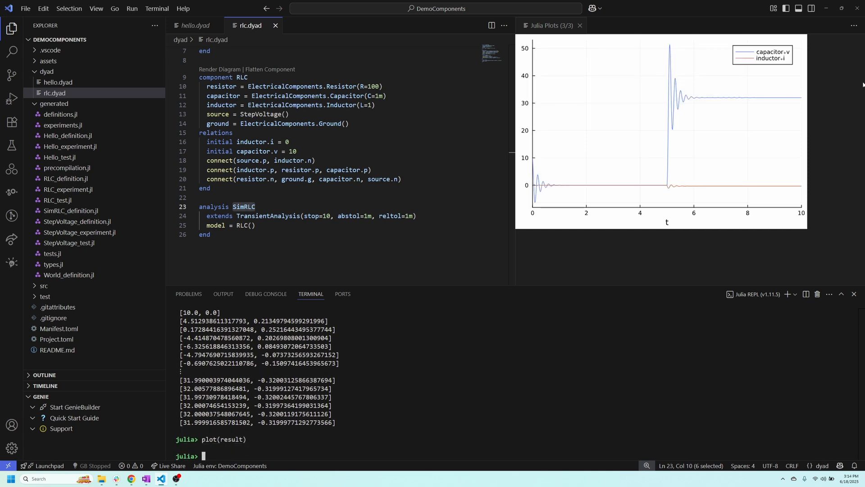
{"action": "mouse_move", "coordinate": [818, 60]}
{"action": "type", "text": "sys = artifacts(result, :SimplifiedSystem"}
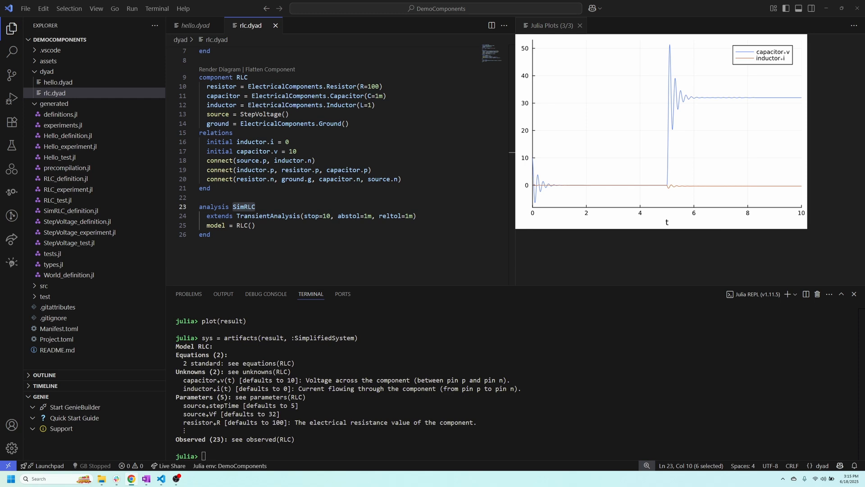
Enter plot(result; idxs = [sys.capacitor.v, sys.resistor.i]) to plot capacitor voltage and resistor current
{"action": "type", "text": "plot(result; idxs = [sys.capacitor."}
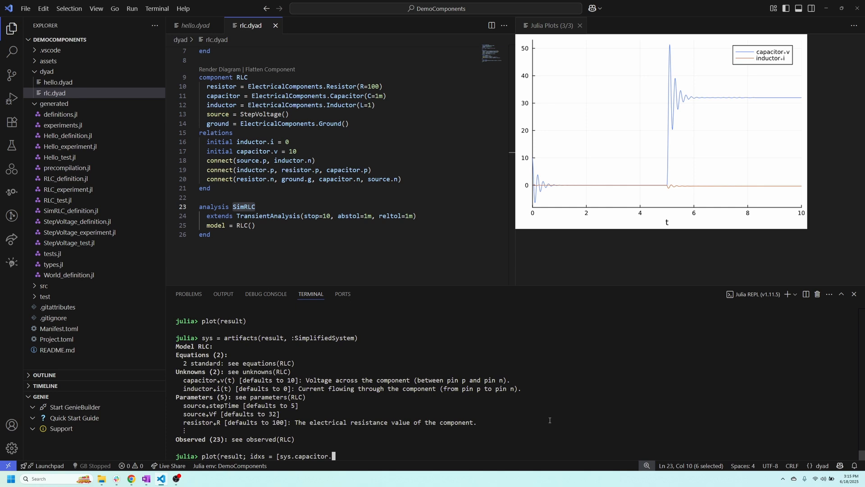
{"action": "type", "text": "v, sys.resistor.i])"}
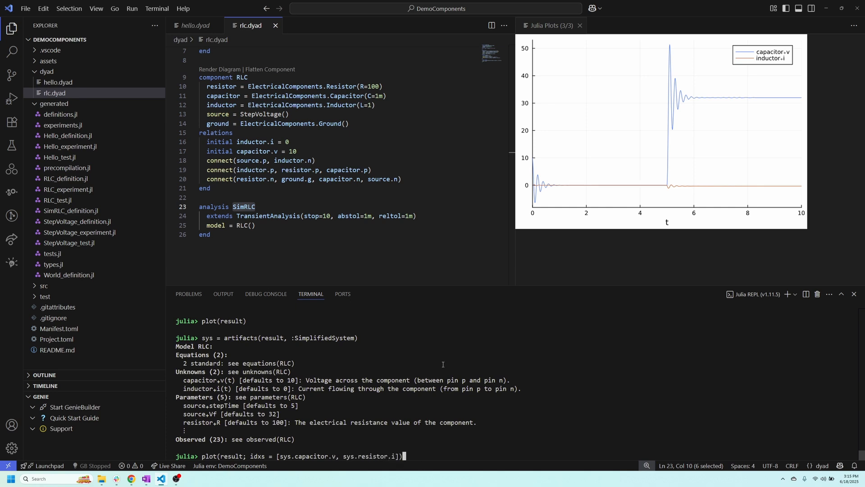